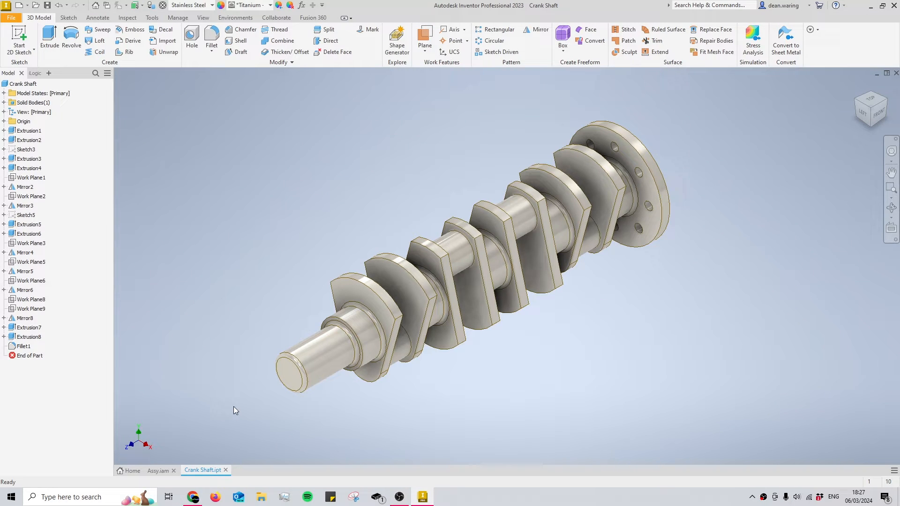
Switch between the assembly and the crankshaft part to check the crankshaft's current look.
click(158, 471)
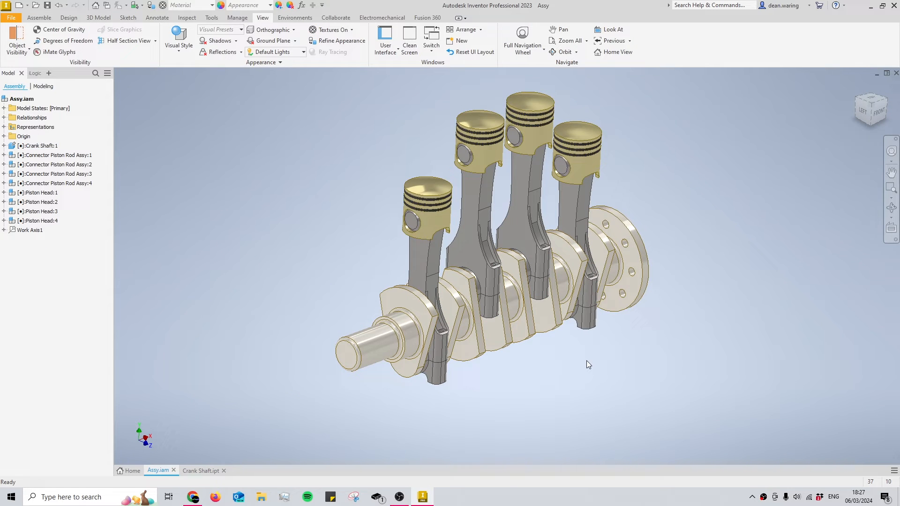
click(332, 51)
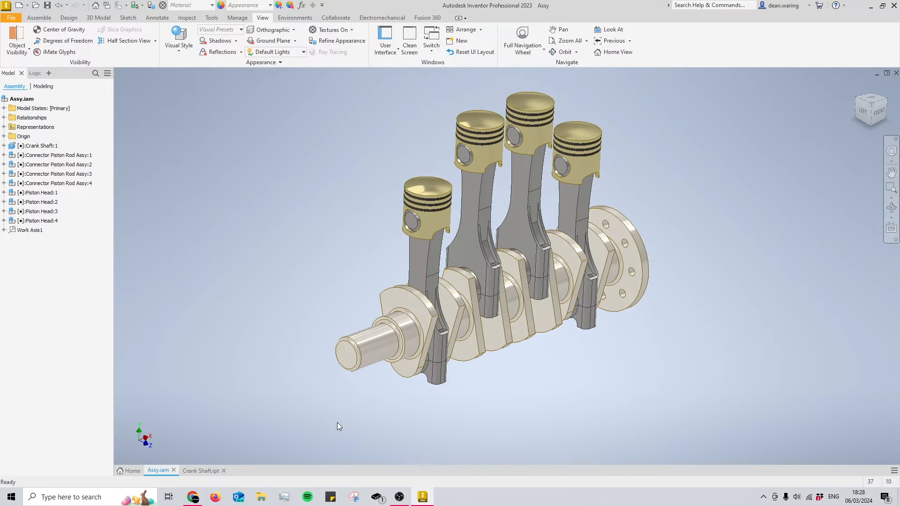
click(393, 354)
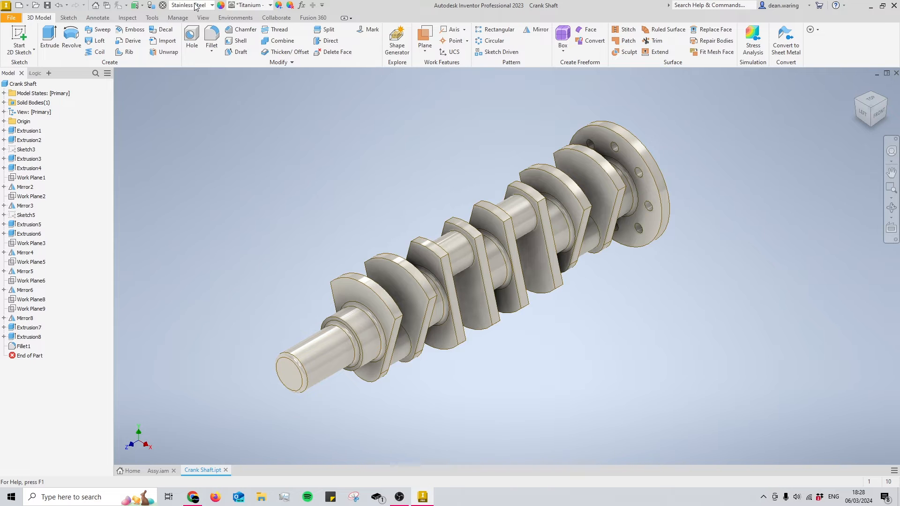
click(211, 5)
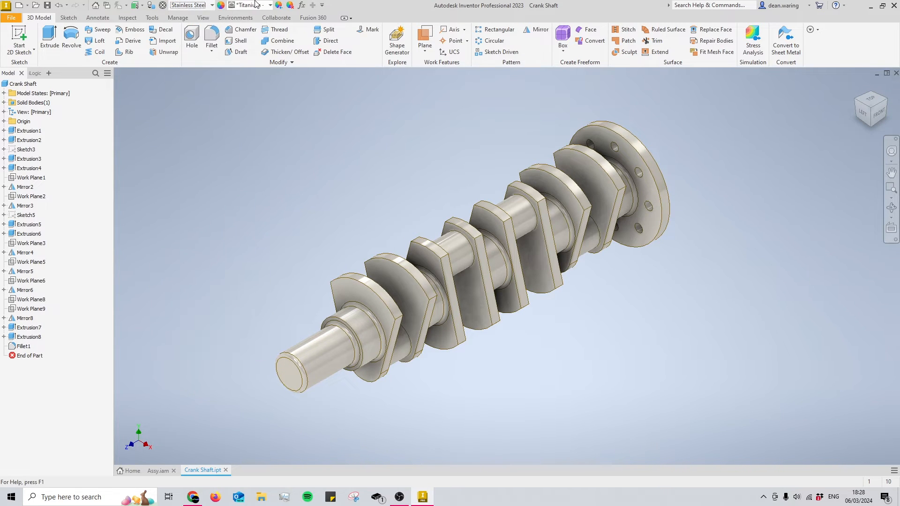
Review the appearance list confirming Titanium, then return to the four-piston assembly.
click(266, 5)
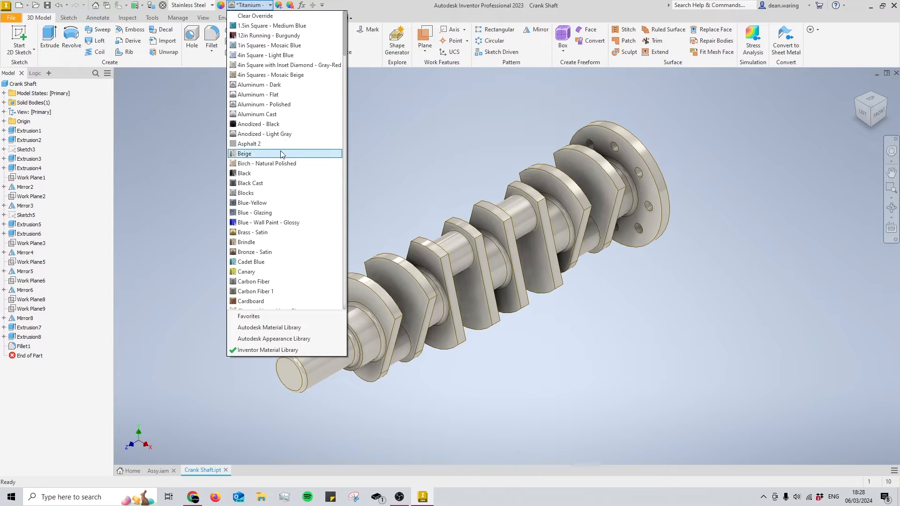
scroll(down, 3)
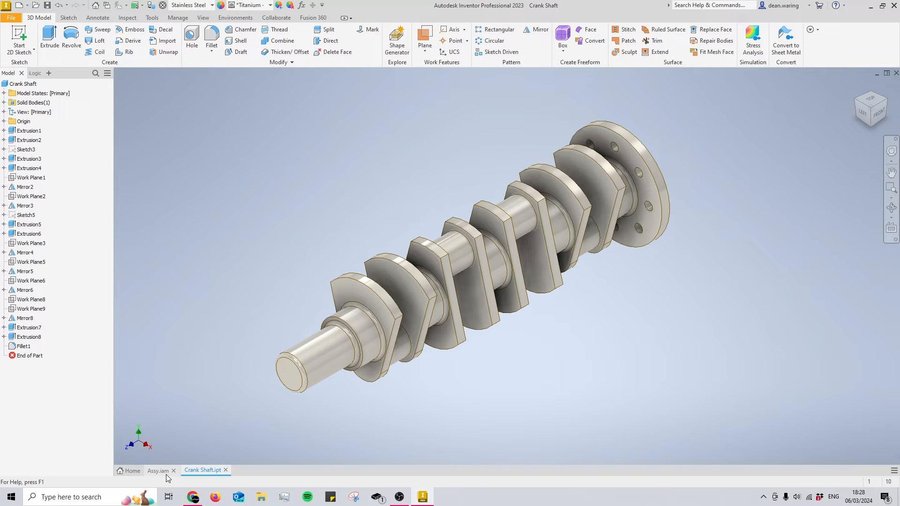
mouse_move(157, 473)
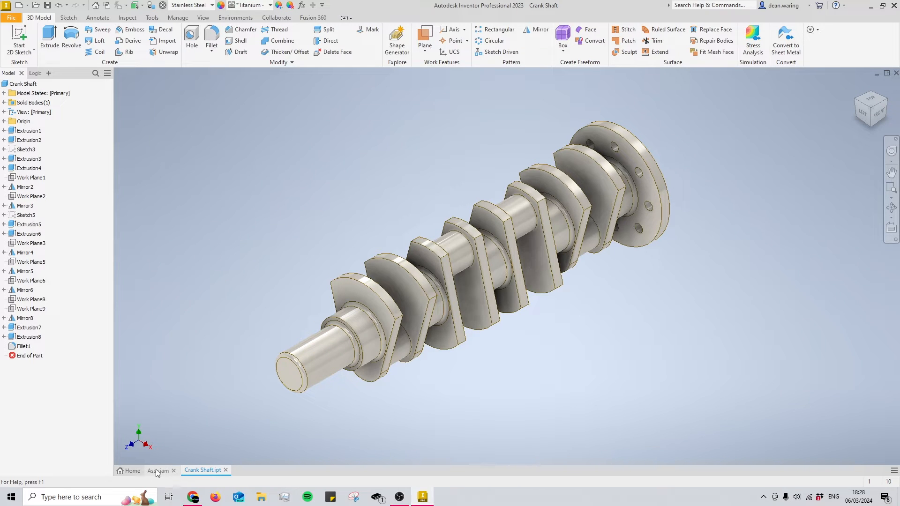
click(157, 471)
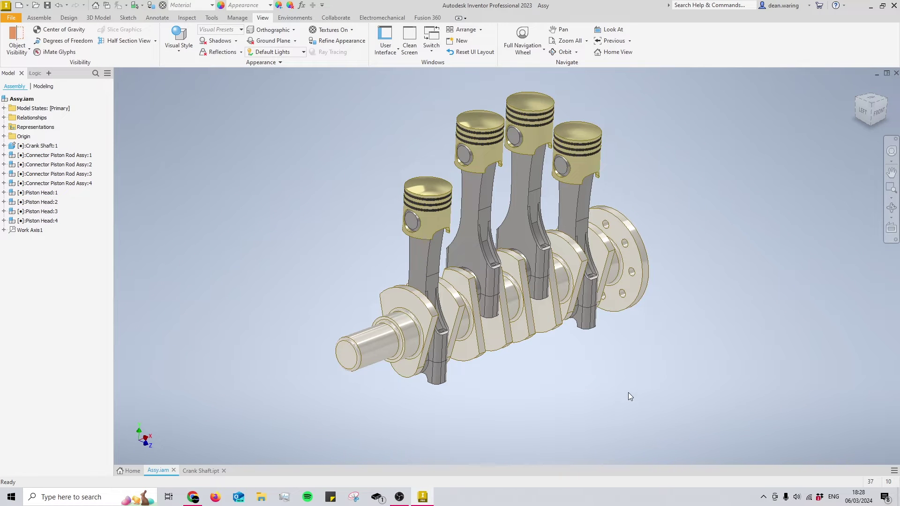
mouse_move(681, 359)
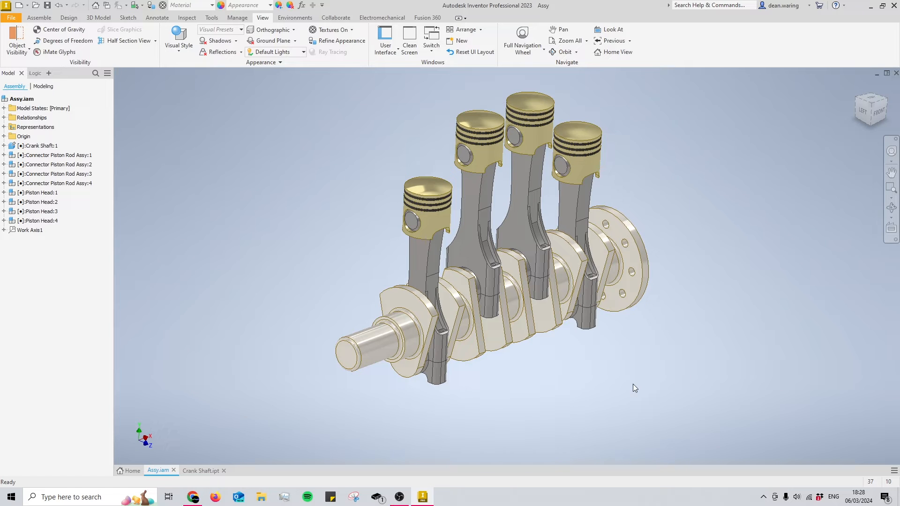
mouse_move(276, 311)
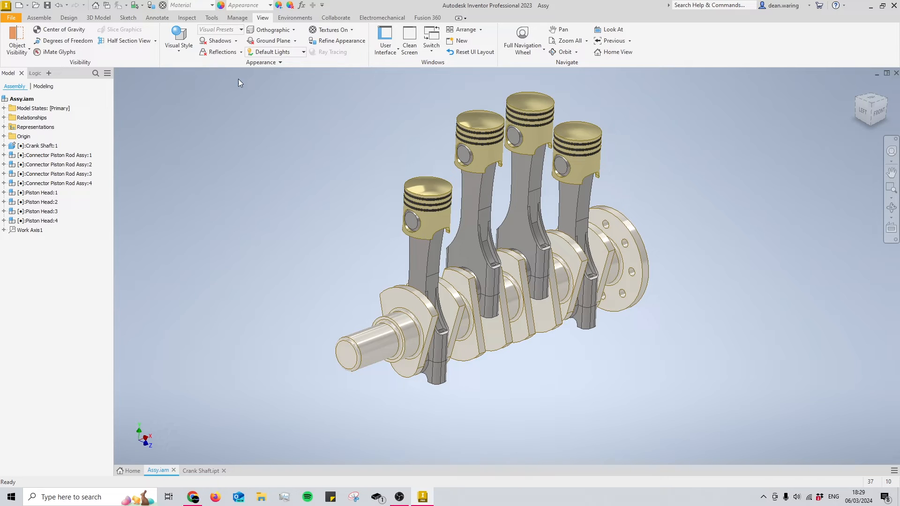
Display the crankshaft and piston assembly in the Realistic visual style.
click(39, 17)
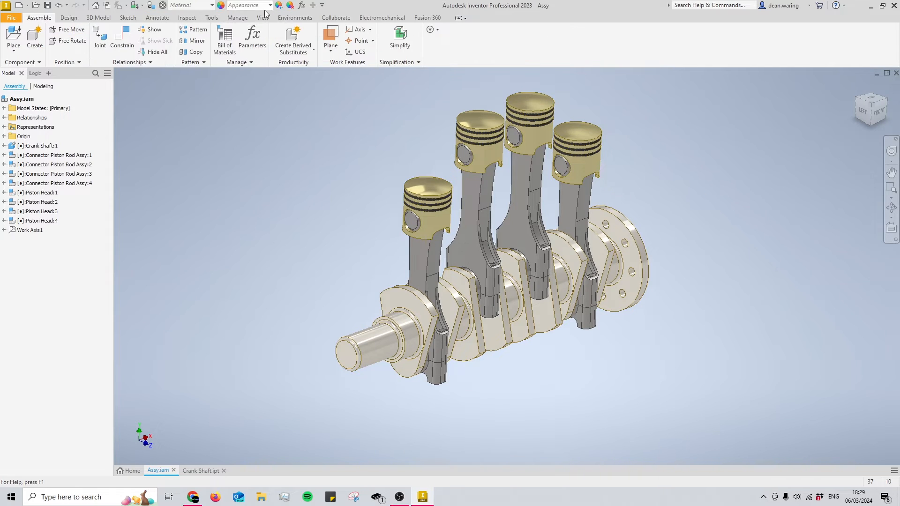
click(262, 17)
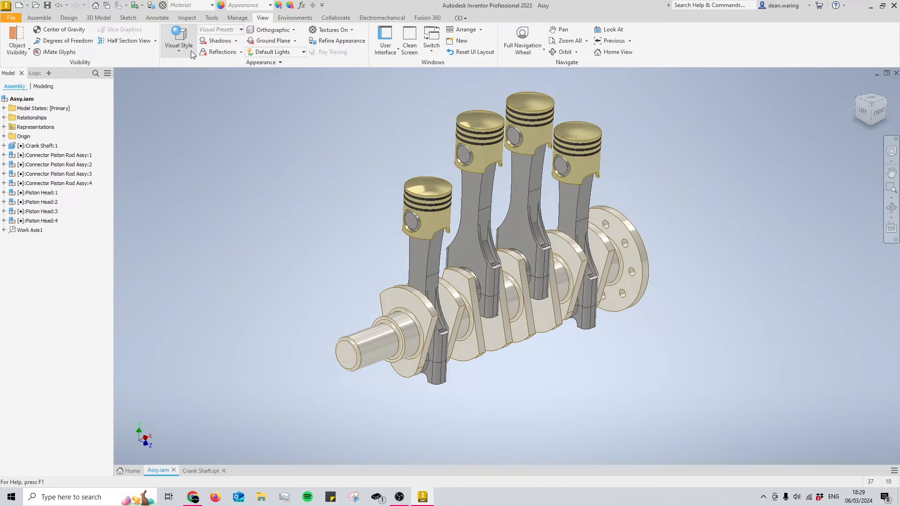
click(178, 35)
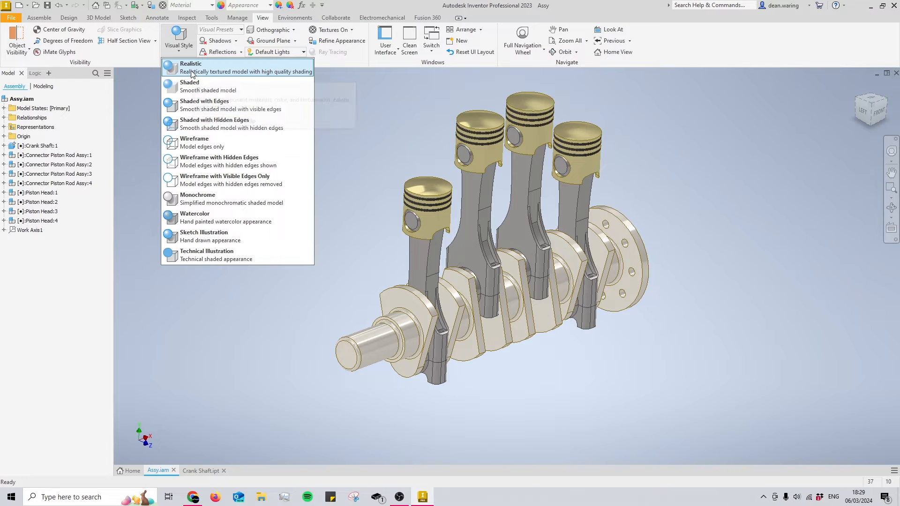
click(415, 315)
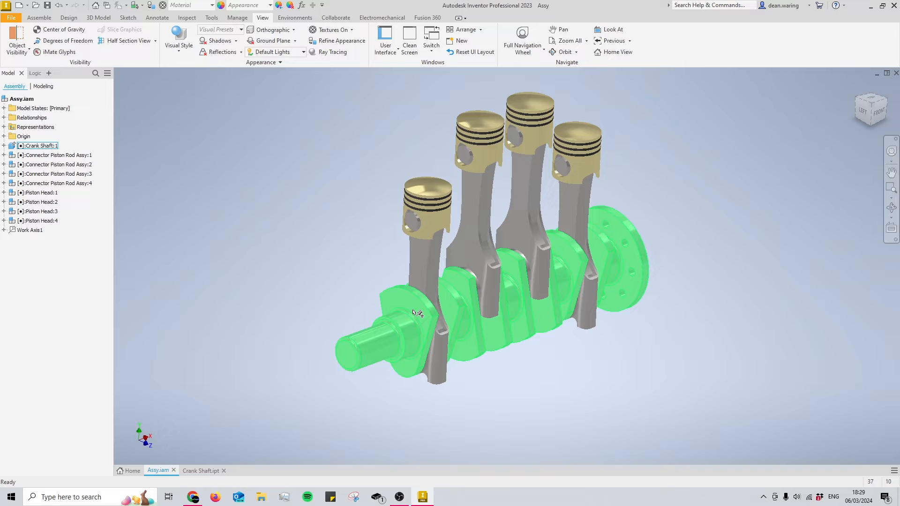
click(178, 37)
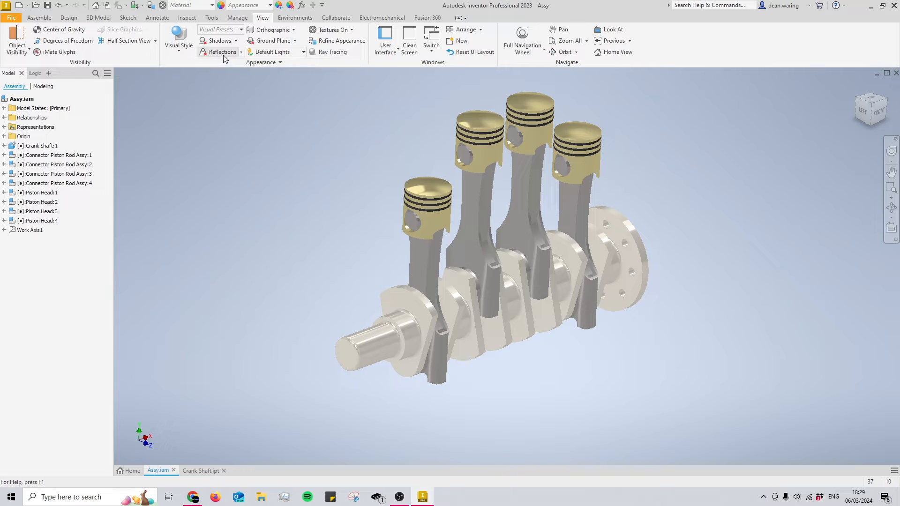
Enable floor reflections and shadows, switch to perspective projection and restore the home view.
click(218, 40)
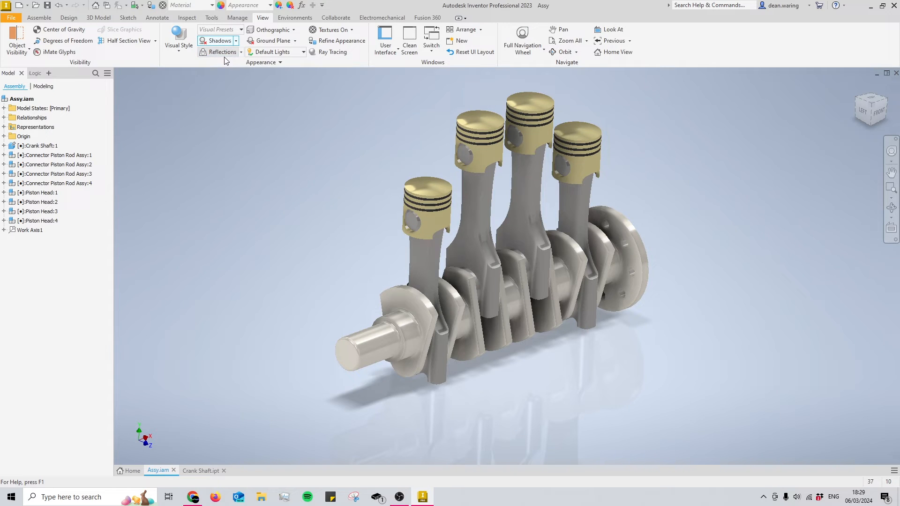
click(292, 29)
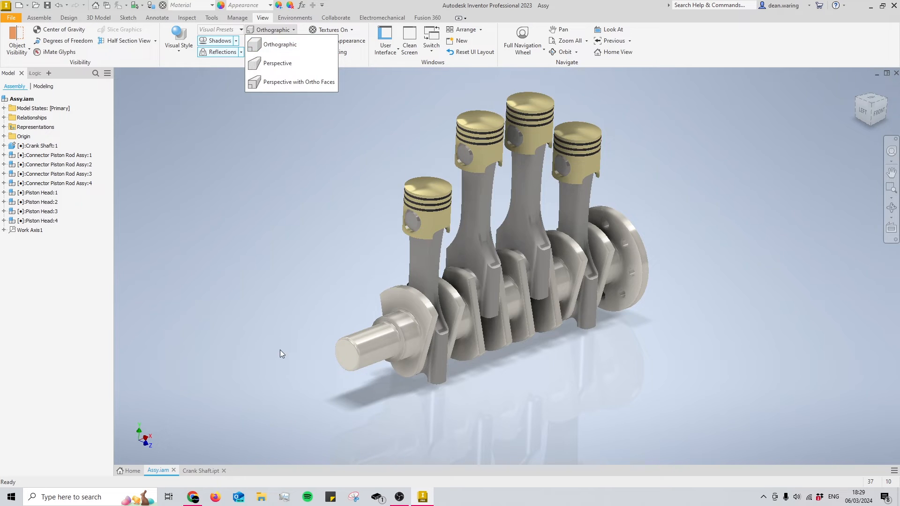
click(862, 110)
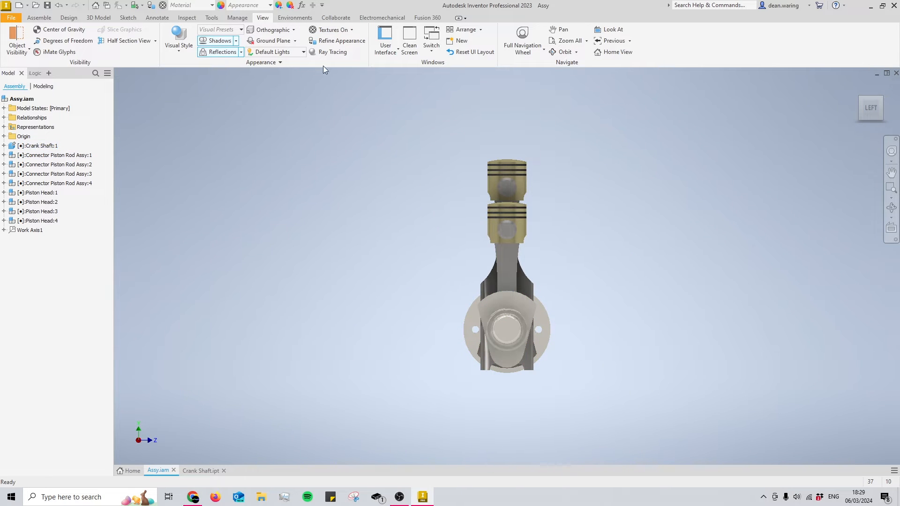
click(272, 29)
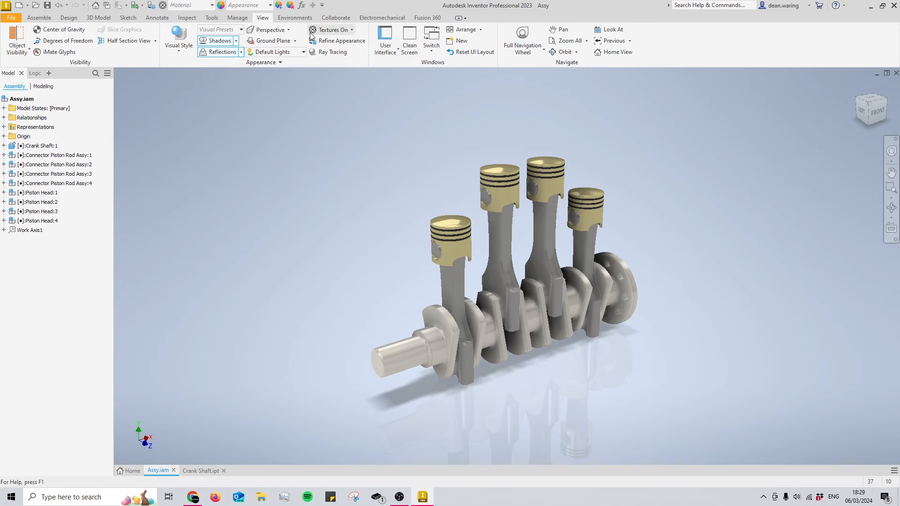
mouse_move(332, 51)
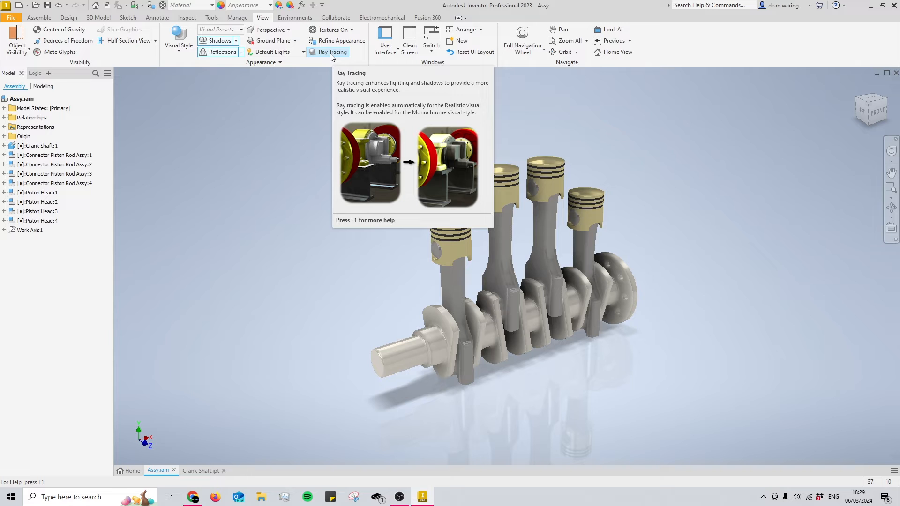
Turn on ray tracing and orbit the assembly to a new viewing angle.
click(329, 52)
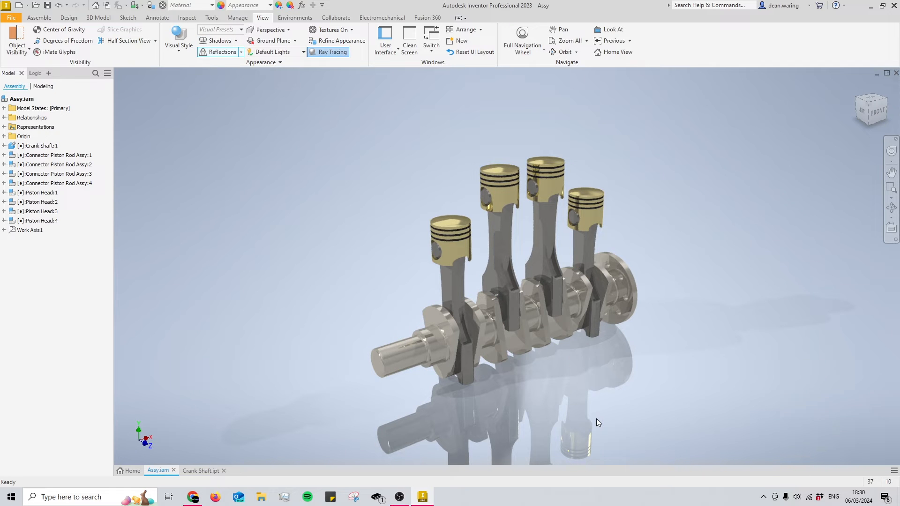
mouse_move(527, 227)
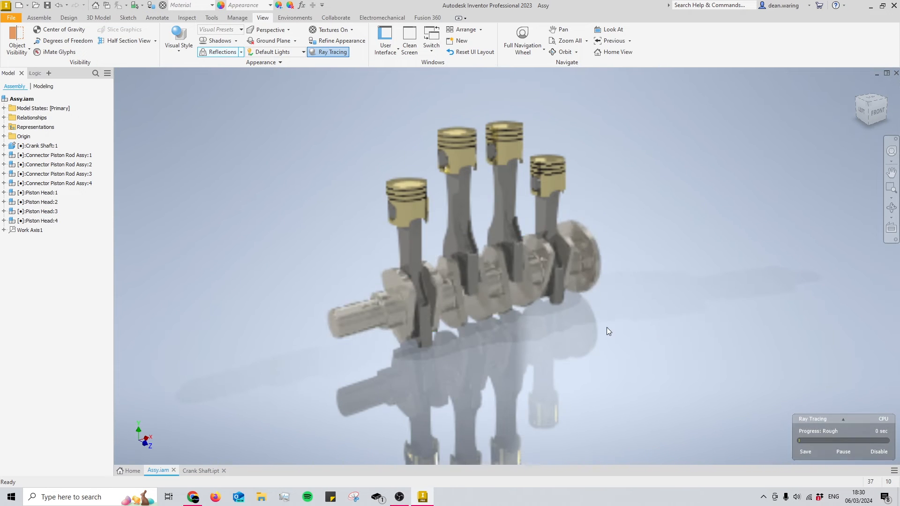
click(564, 52)
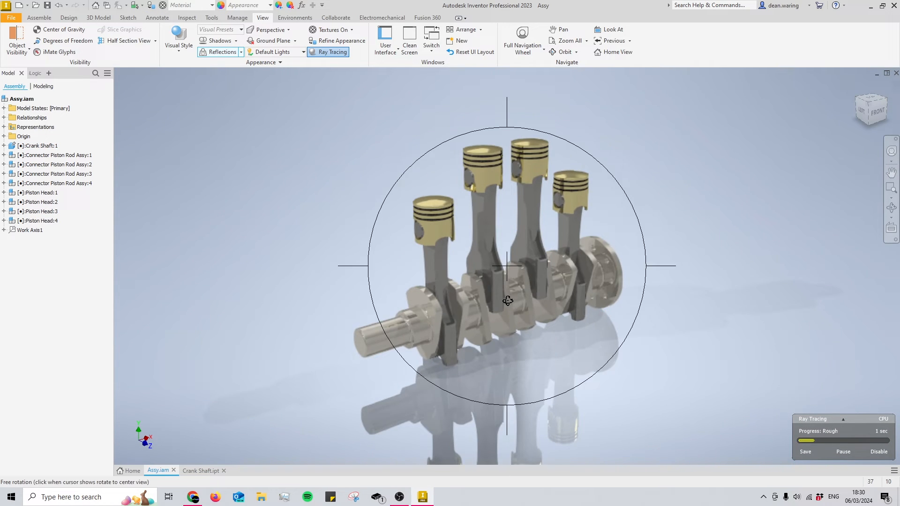
drag(507, 266, 615, 343)
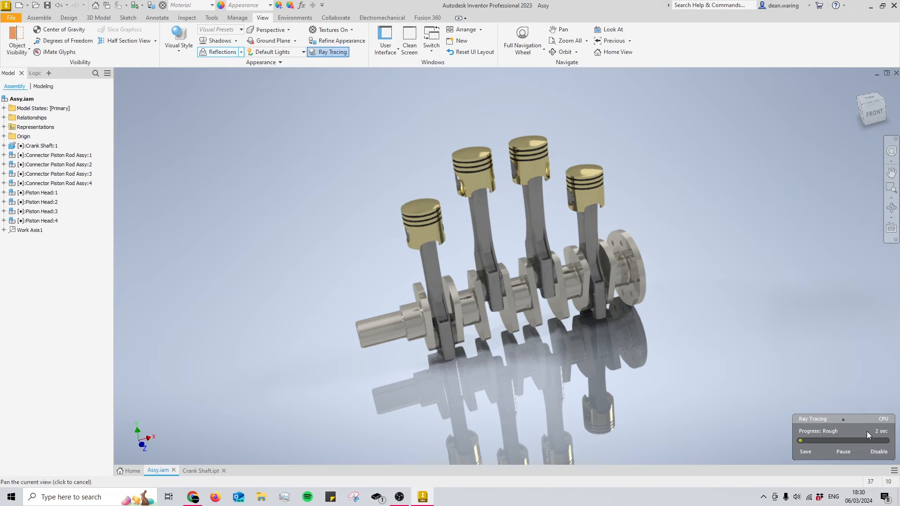
mouse_move(787, 367)
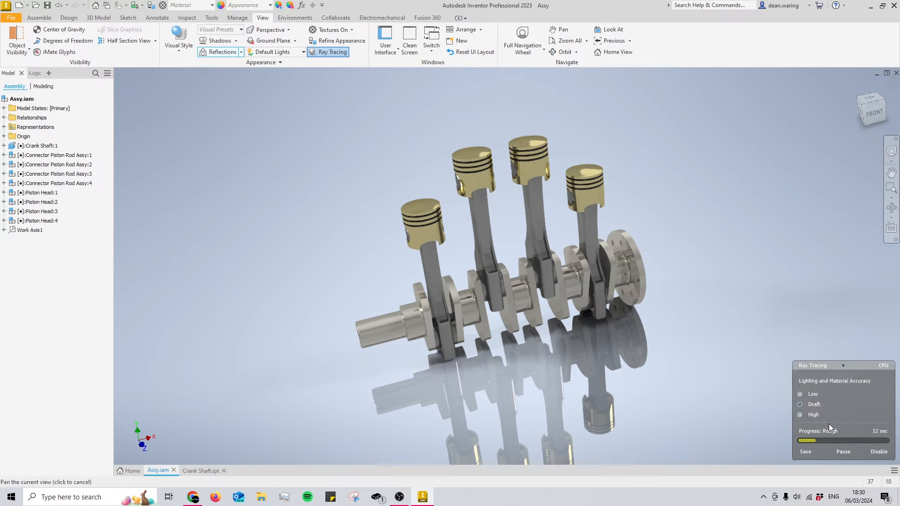
Set the ray-tracing lighting and material accuracy to High.
click(799, 414)
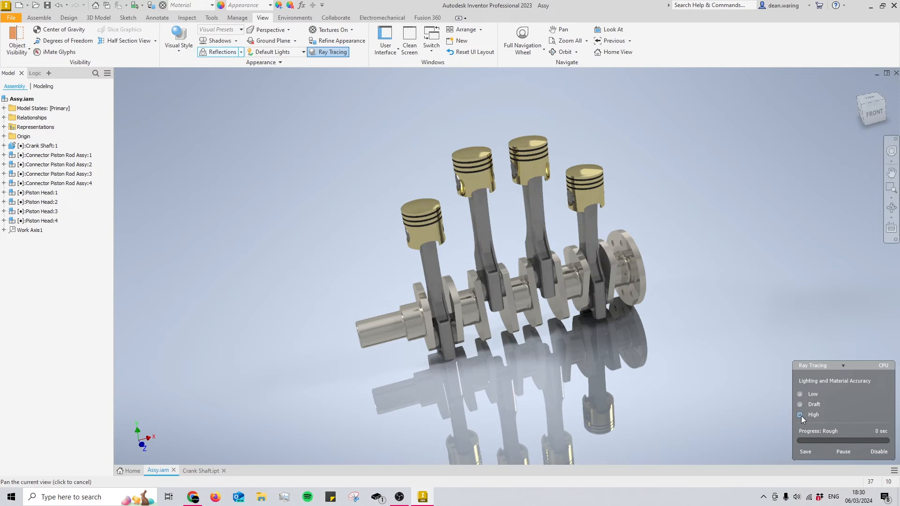
click(799, 414)
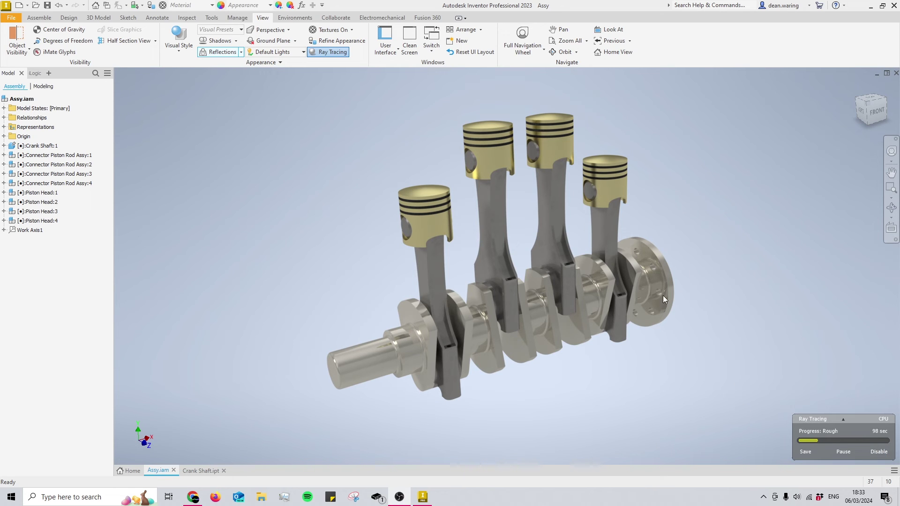
mouse_move(696, 300)
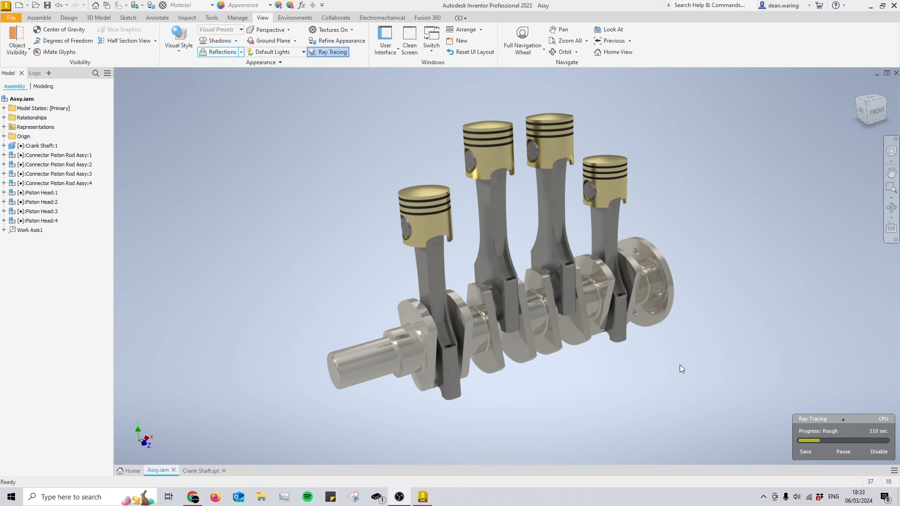
mouse_move(678, 370)
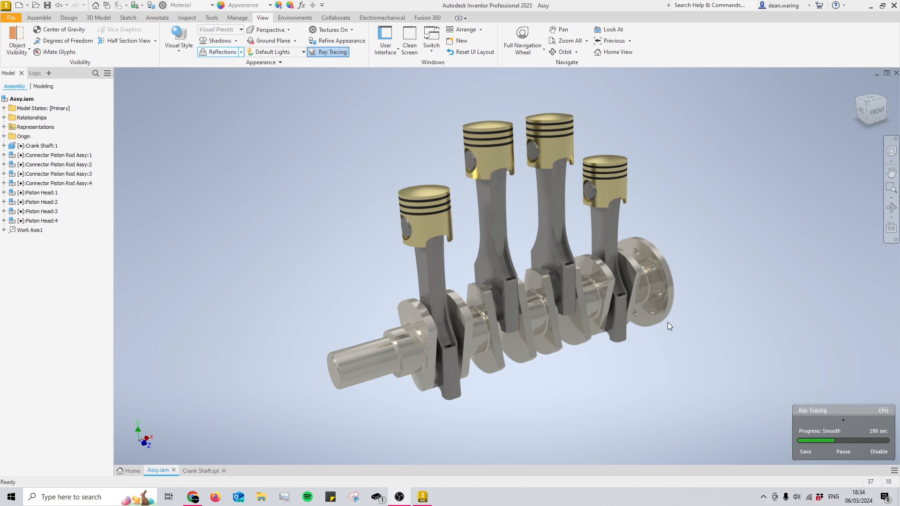
mouse_move(738, 354)
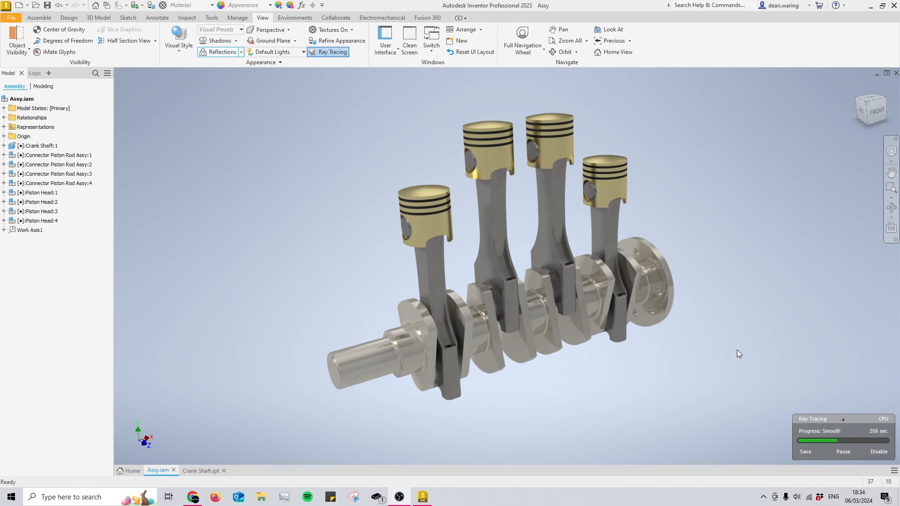